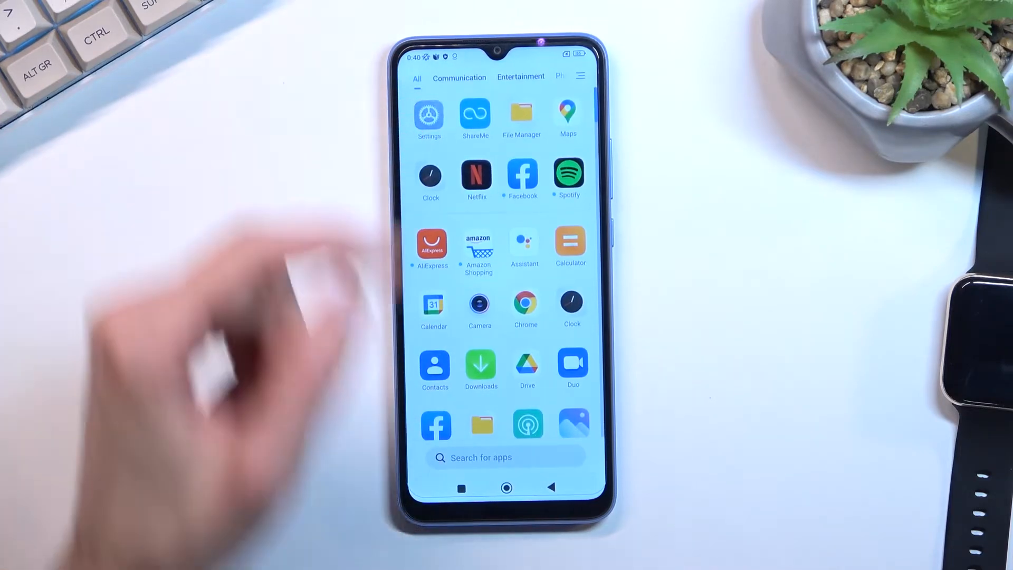
Step: Open Settings and go to About phone to view MIUI 13.0.2 and Android 11 details
{"action": "left_click", "coordinate": [429, 115]}
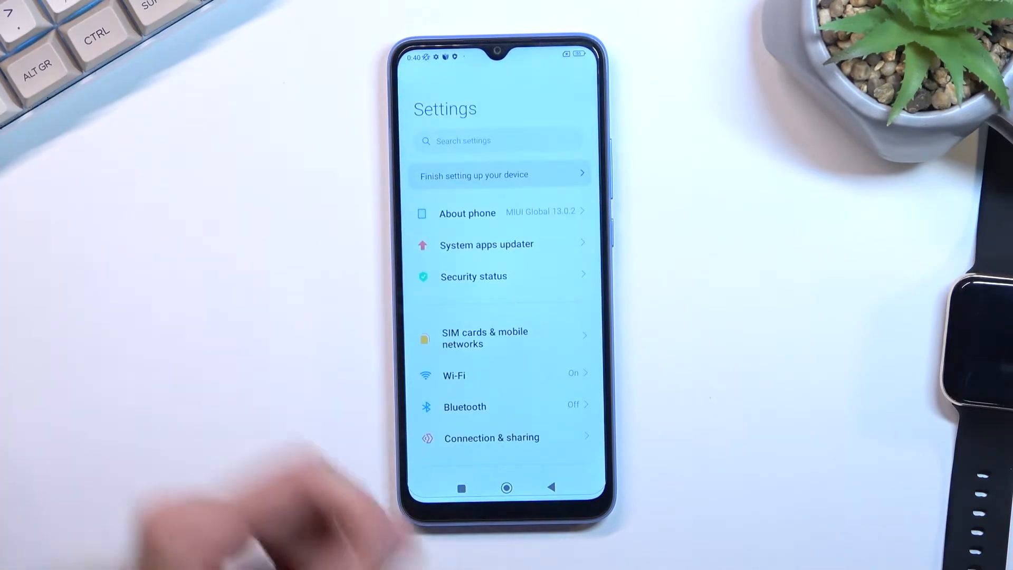
{"action": "left_click", "coordinate": [467, 213]}
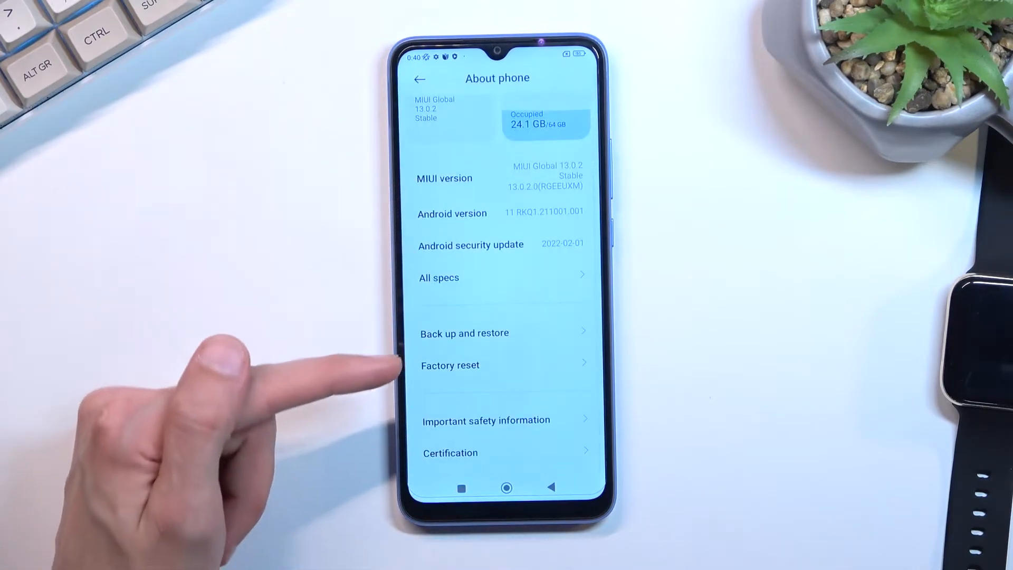
Step: Open Factory reset from About phone and choose Erase all data
{"action": "left_click", "coordinate": [449, 365]}
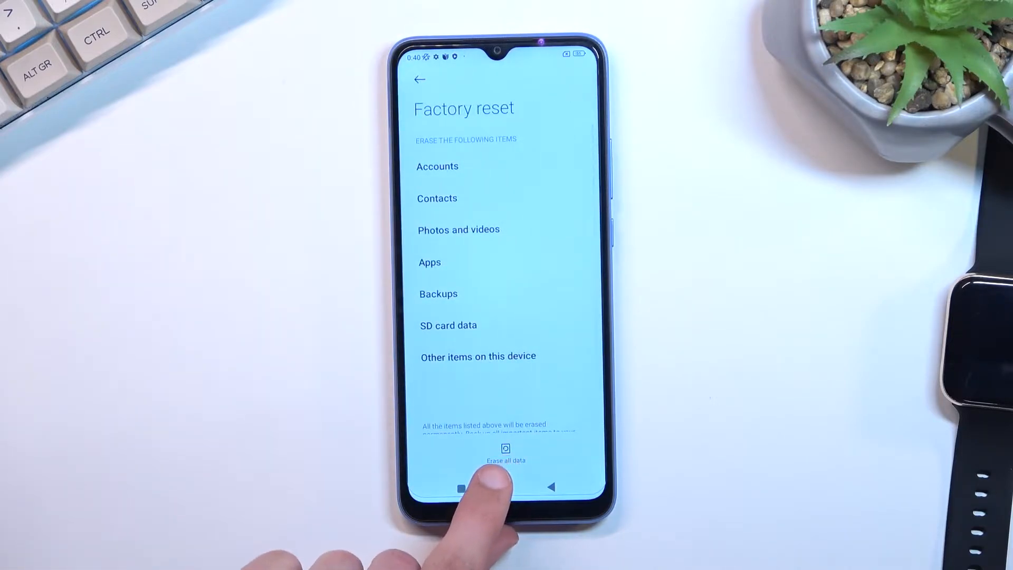
{"action": "left_click", "coordinate": [506, 452]}
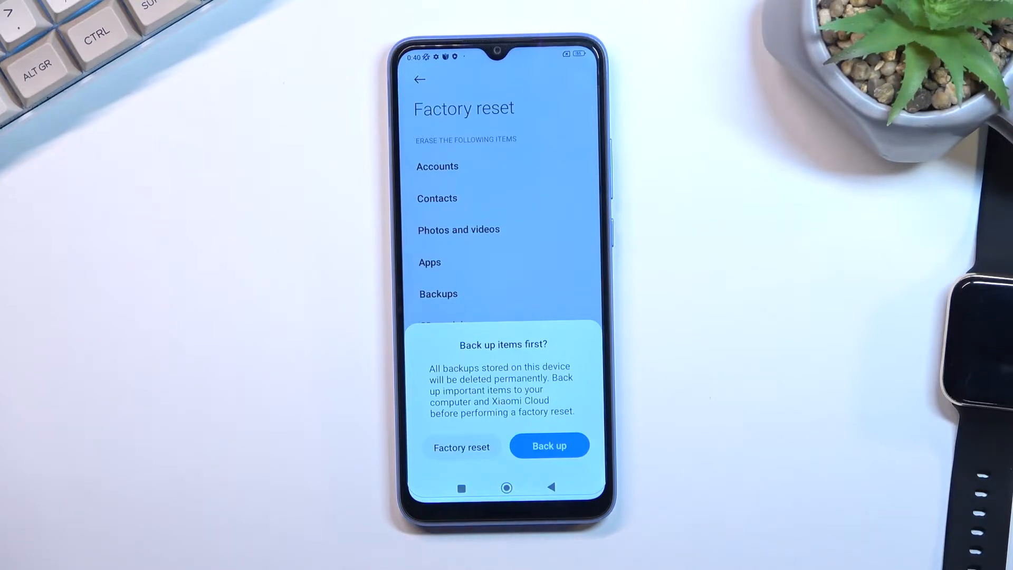
Step: Skip the 'Back up items first?' prompt and accept the first Attention warning about erasing data
{"action": "left_click", "coordinate": [461, 447]}
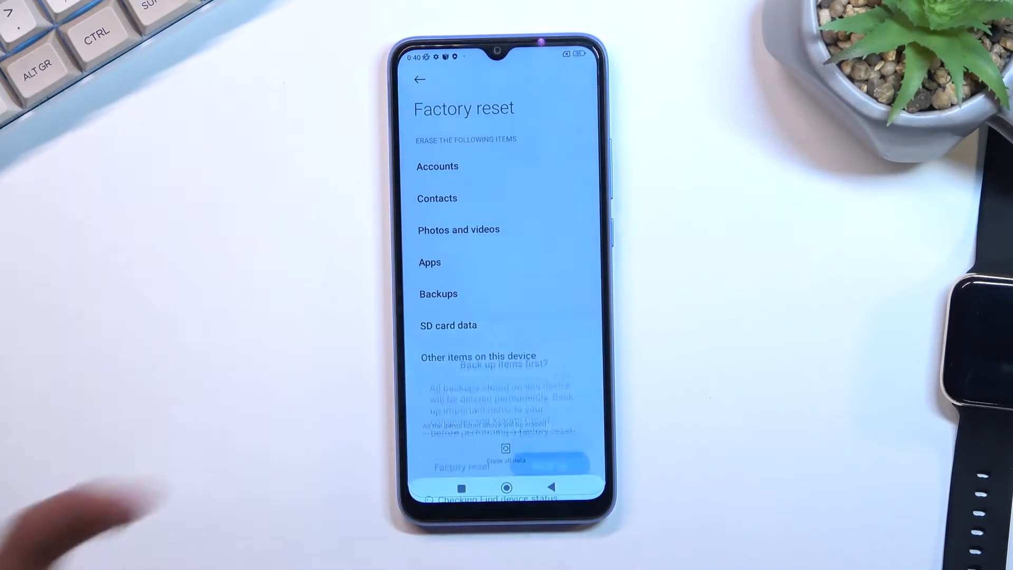
{"action": "left_click", "coordinate": [506, 460]}
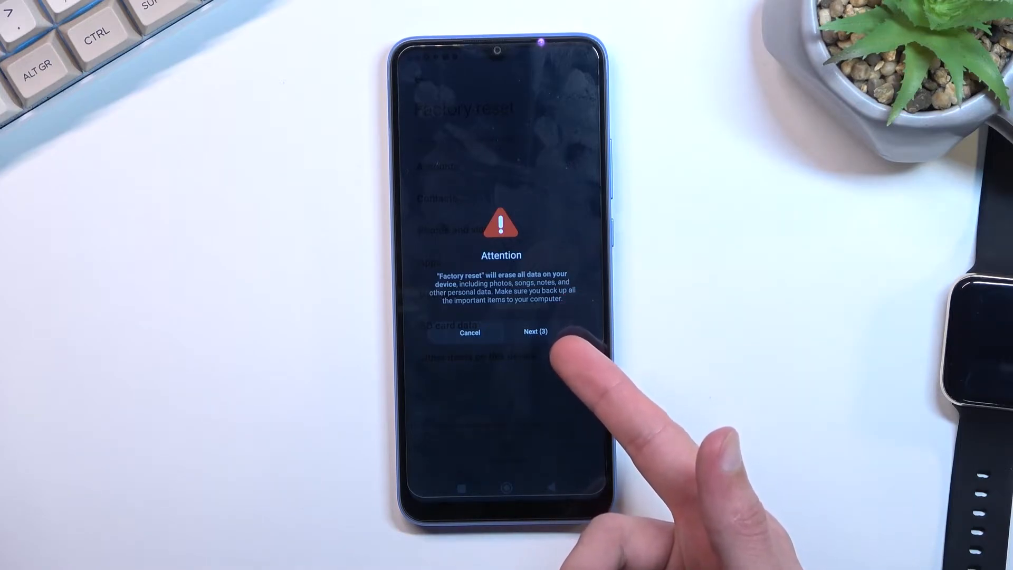
{"action": "left_click", "coordinate": [535, 332]}
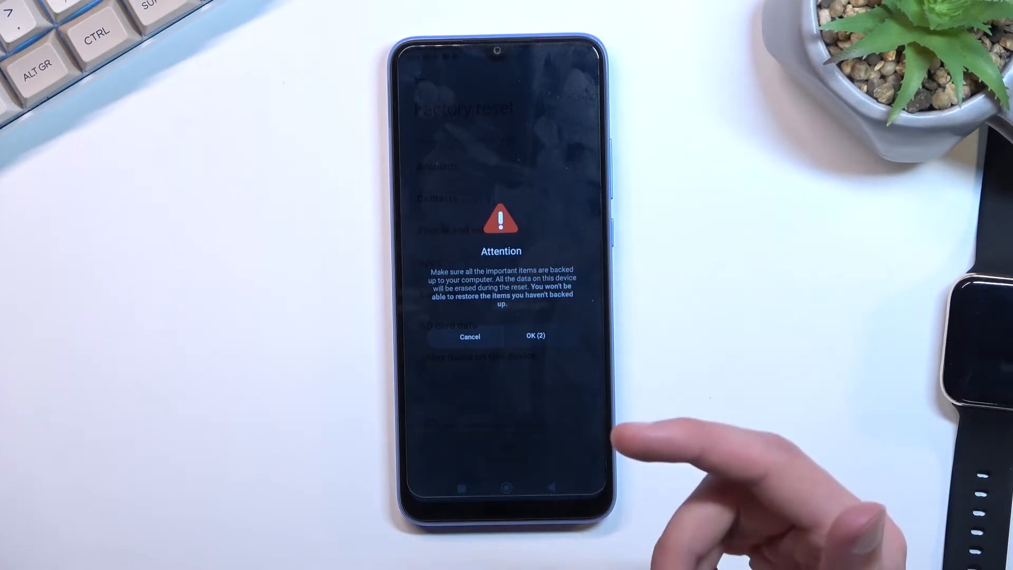
Step: Confirm the second Attention warning after its countdown to start the factory reset
{"action": "left_click", "coordinate": [535, 336]}
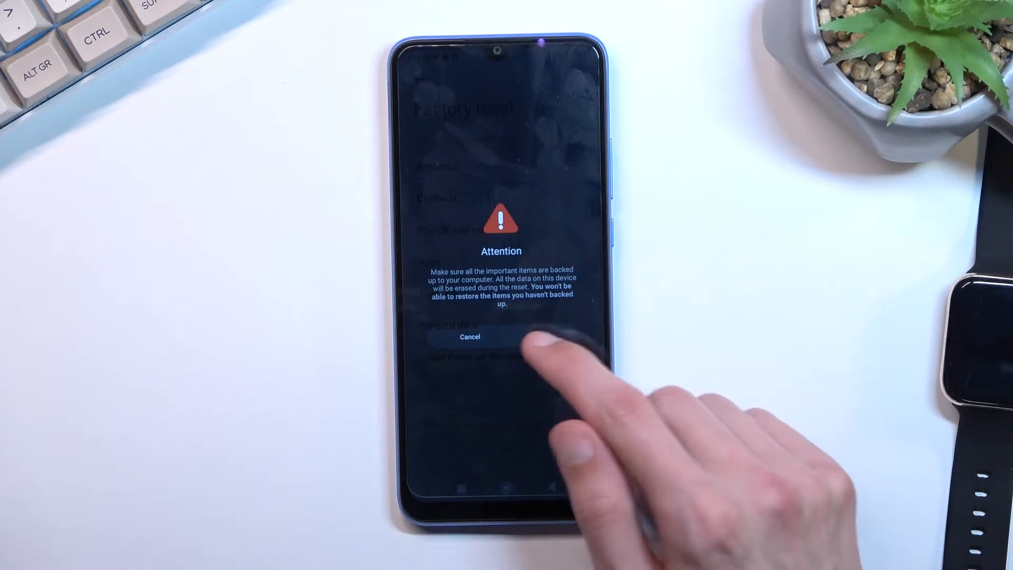